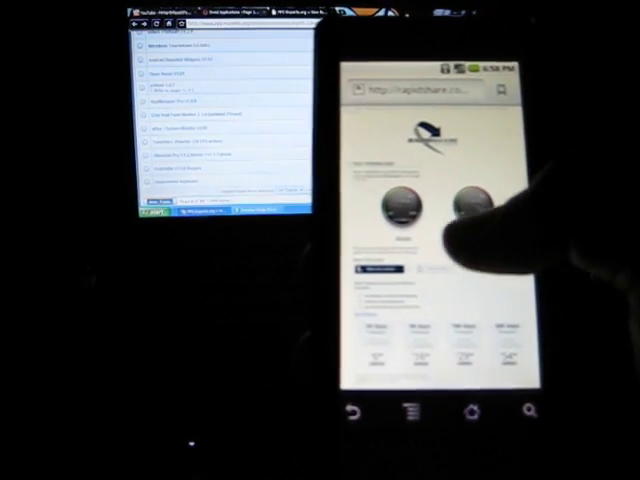
{"action": "scroll", "scroll_direction": "down", "scroll_amount": 3}
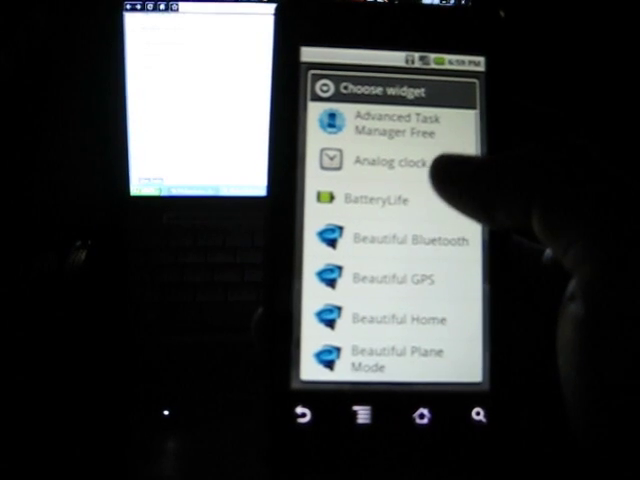
{"action": "scroll", "scroll_direction": "down", "scroll_amount": 3}
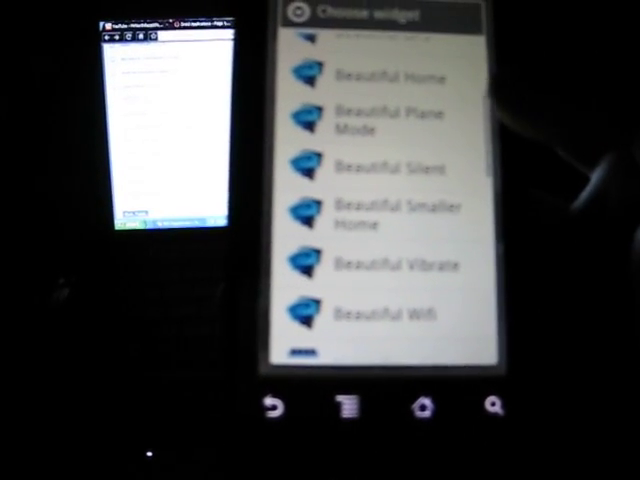
{"action": "scroll", "scroll_direction": "down", "scroll_amount": 3}
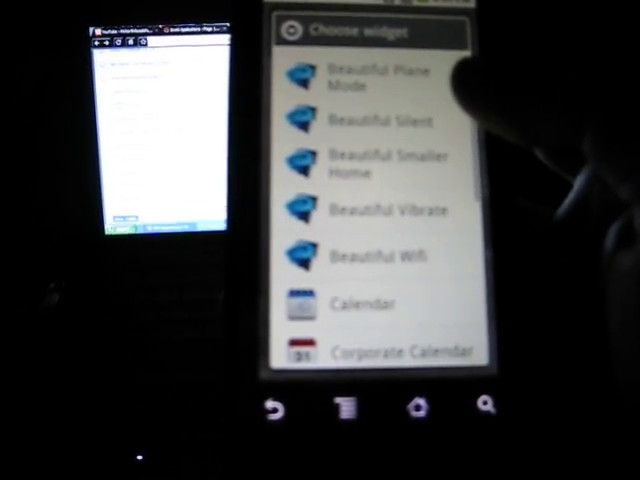
{"action": "scroll", "scroll_direction": "down", "scroll_amount": 3}
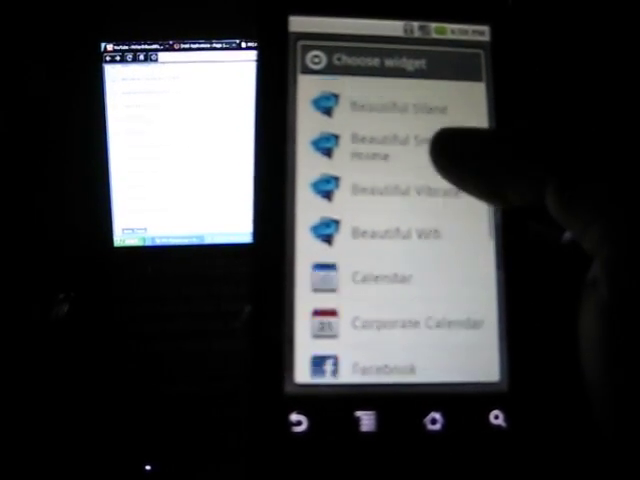